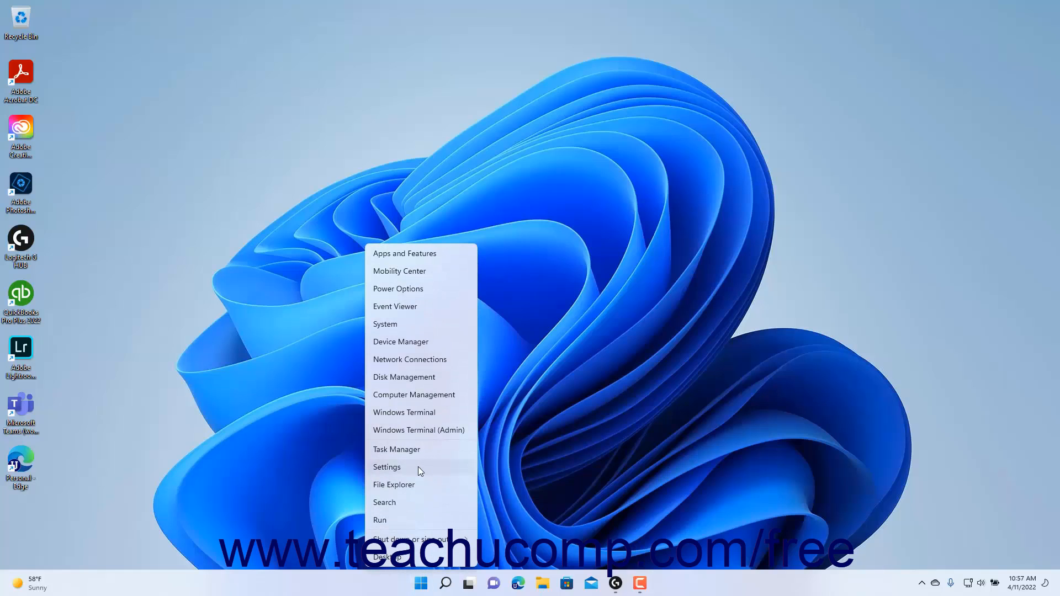
# Step: Launch the Settings app from the desktop so the System page appears
pyautogui.click(386, 467)
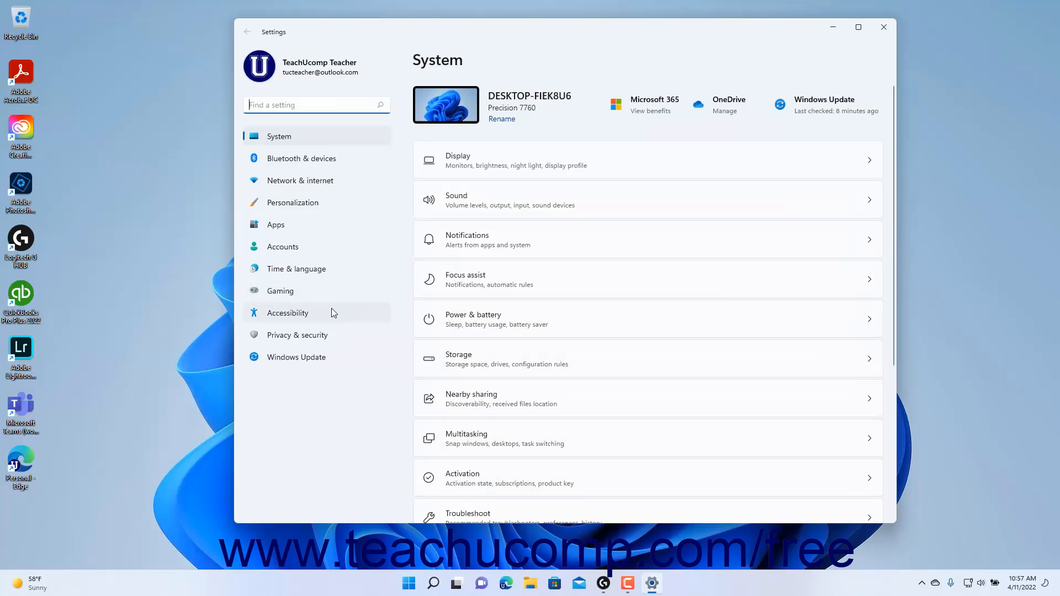
# Step: Go to the Accessibility page and scroll through its Vision, Hearing and Interaction options
pyautogui.click(286, 312)
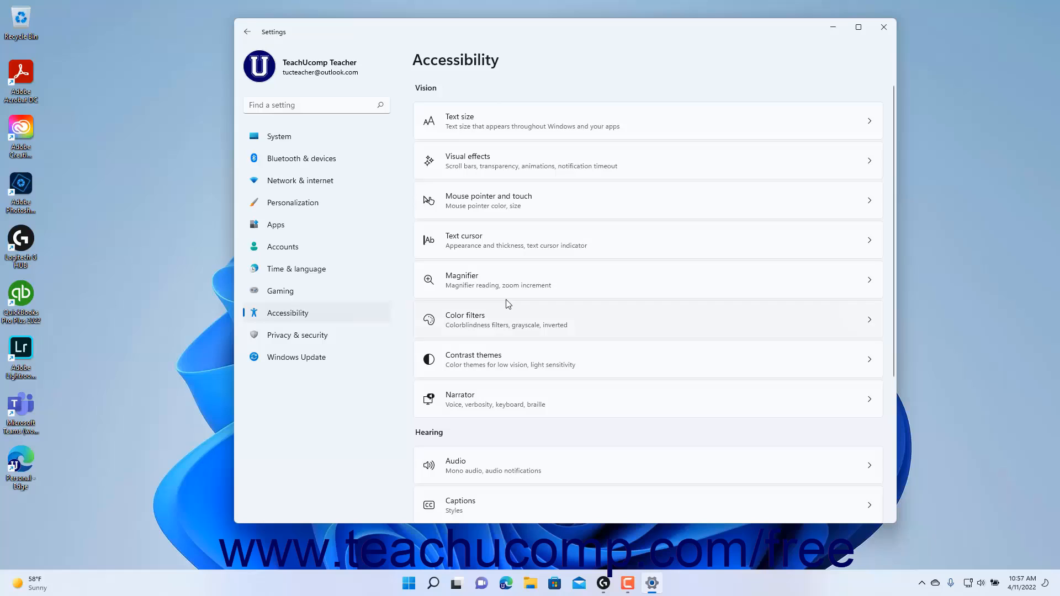
pyautogui.scroll(-3)
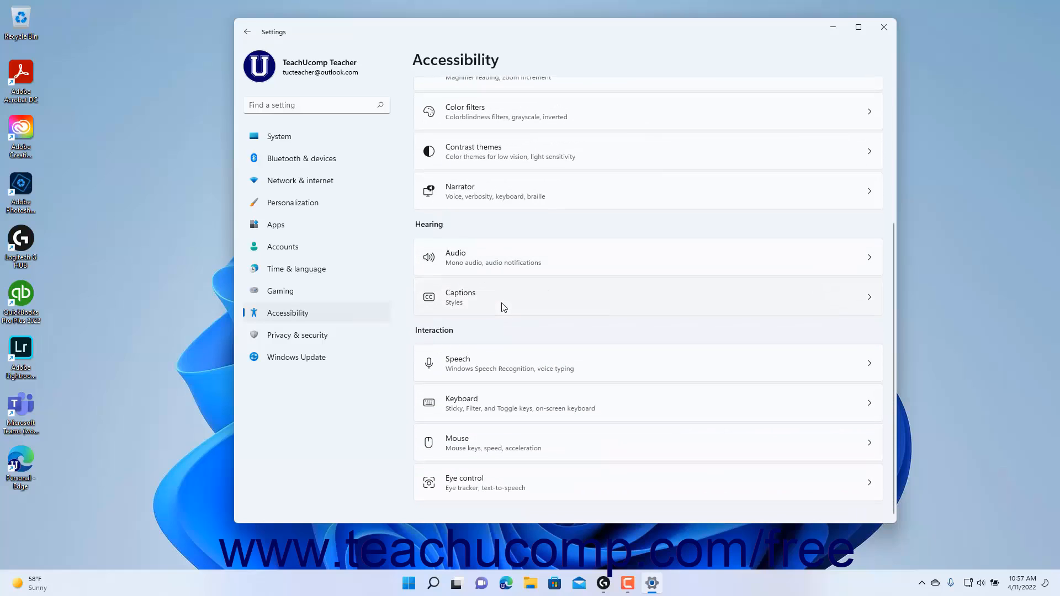
pyautogui.scroll(3)
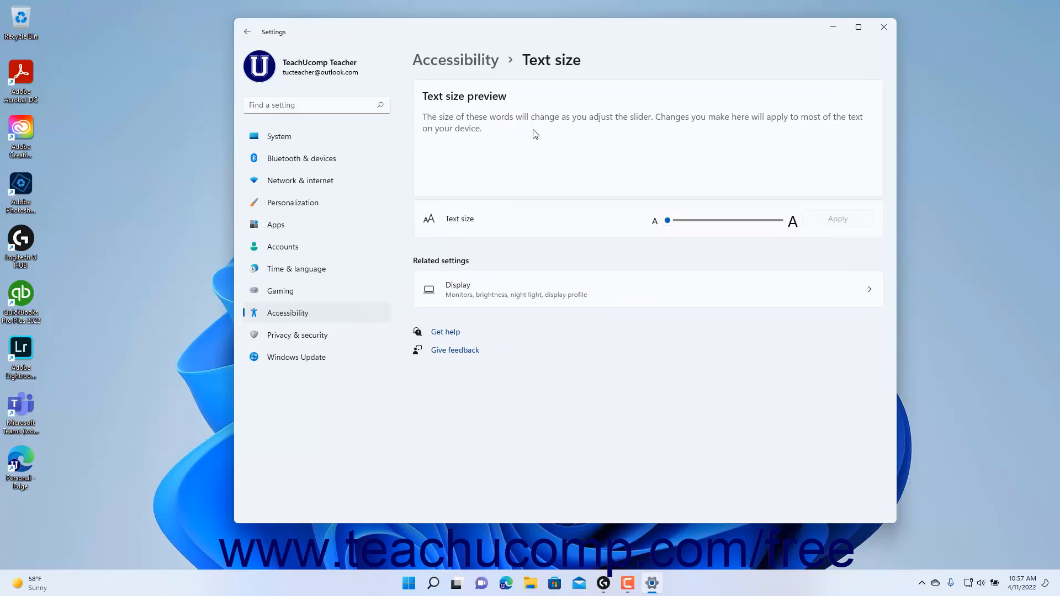
pyautogui.moveTo(515, 395)
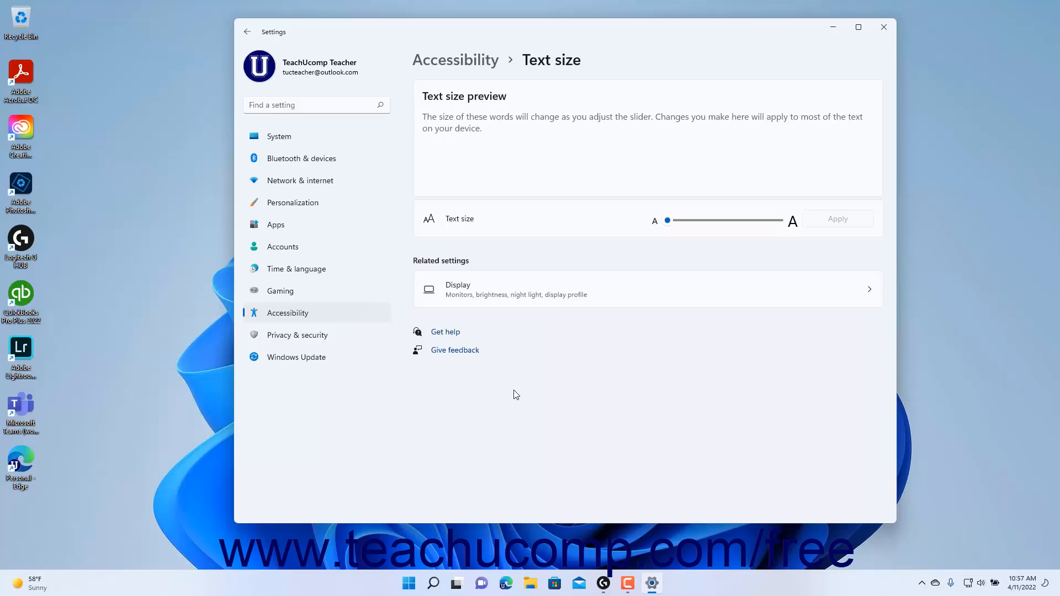
pyautogui.moveTo(517, 418)
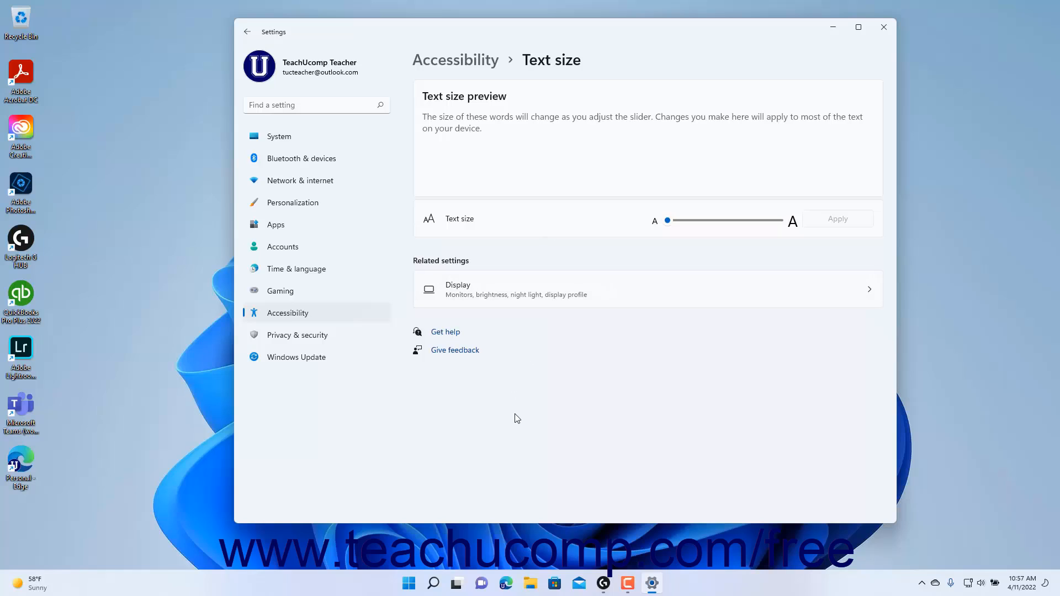
pyautogui.moveTo(516, 415)
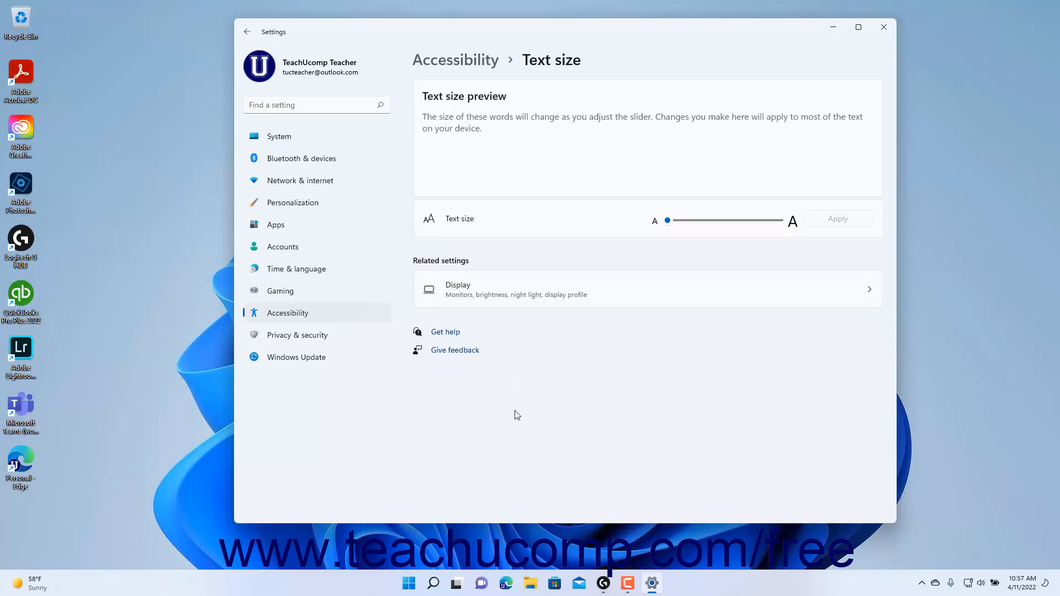
pyautogui.moveTo(247, 32)
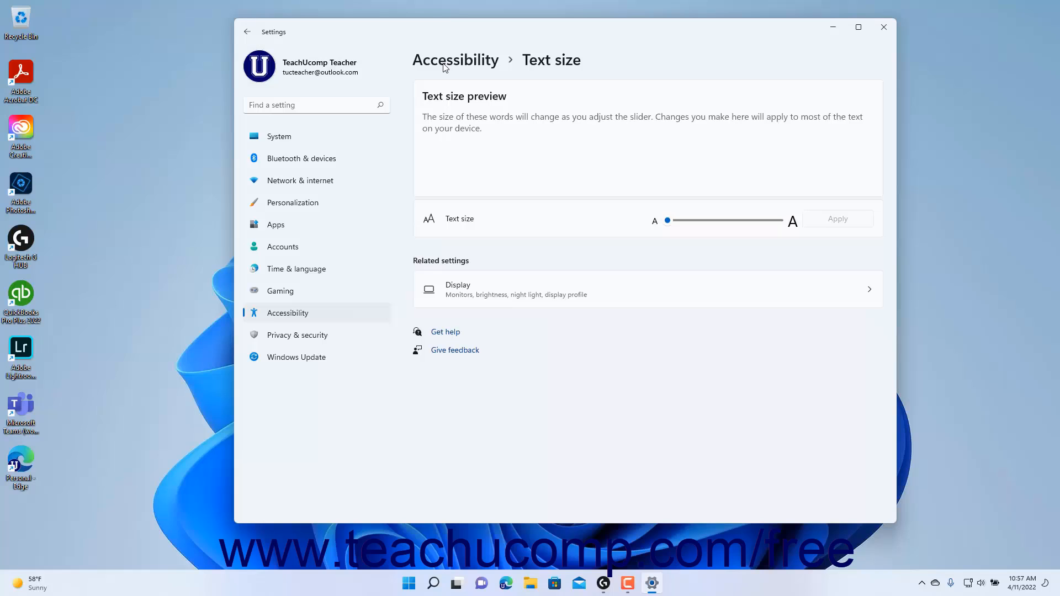
# Step: Return from Text size to the main Accessibility page via the breadcrumb link
pyautogui.click(247, 32)
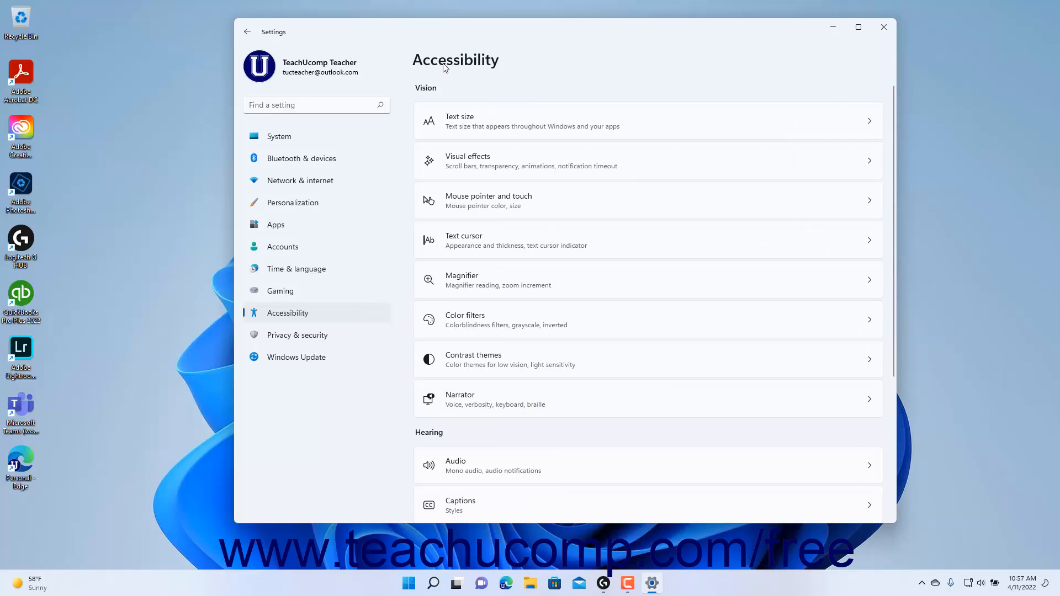